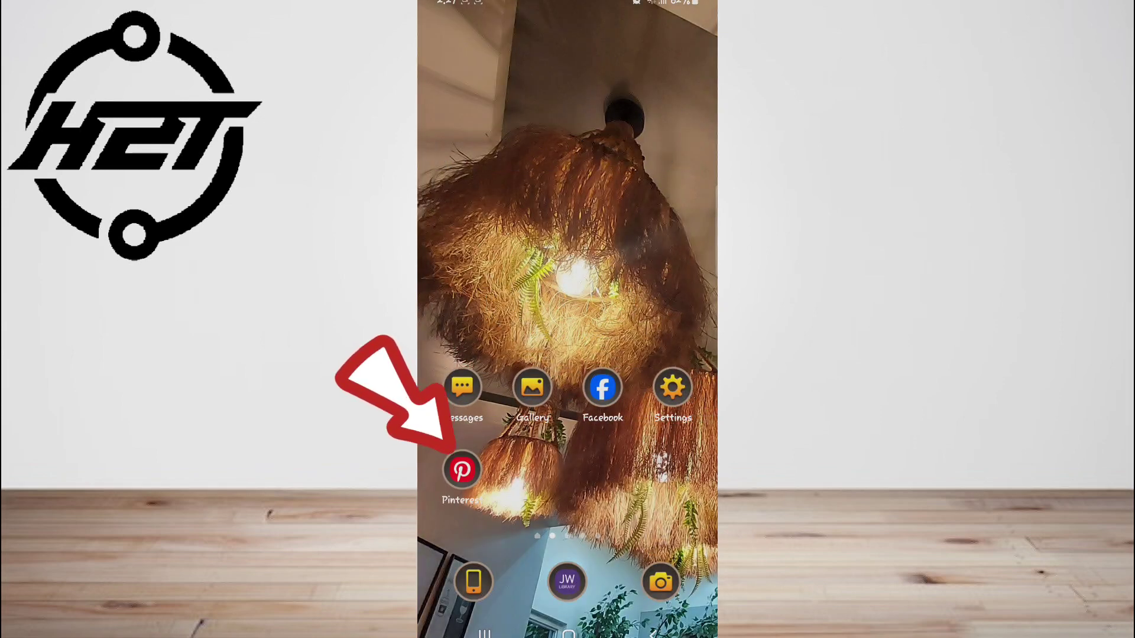
# Launch Pinterest directly into Lens from its home-screen shortcut menu
pyautogui.click(462, 470)
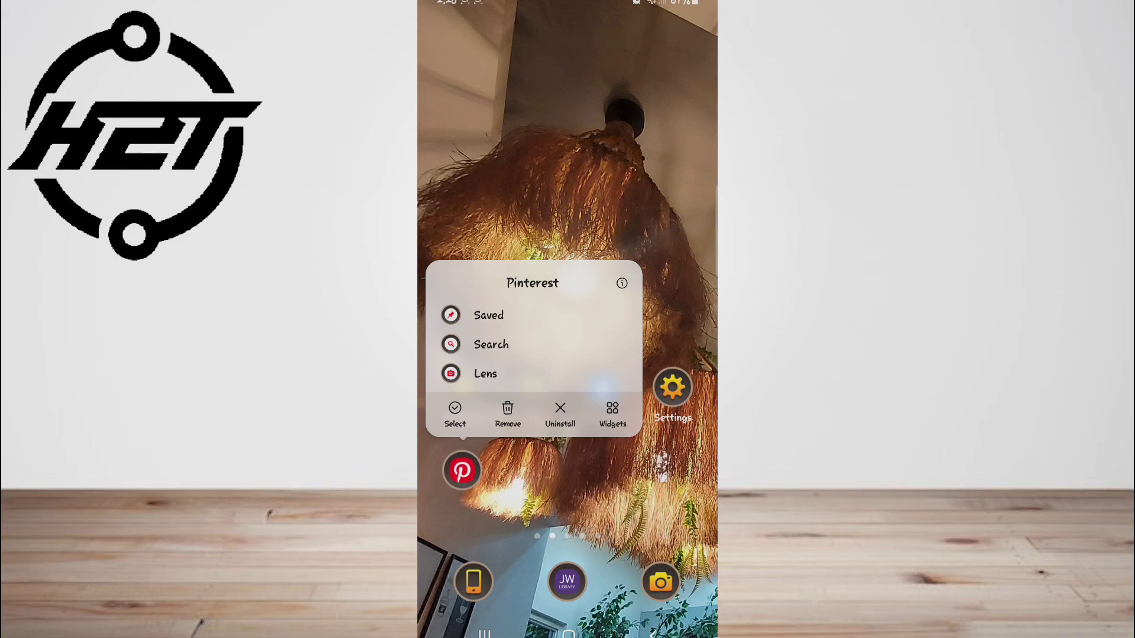
pyautogui.click(484, 374)
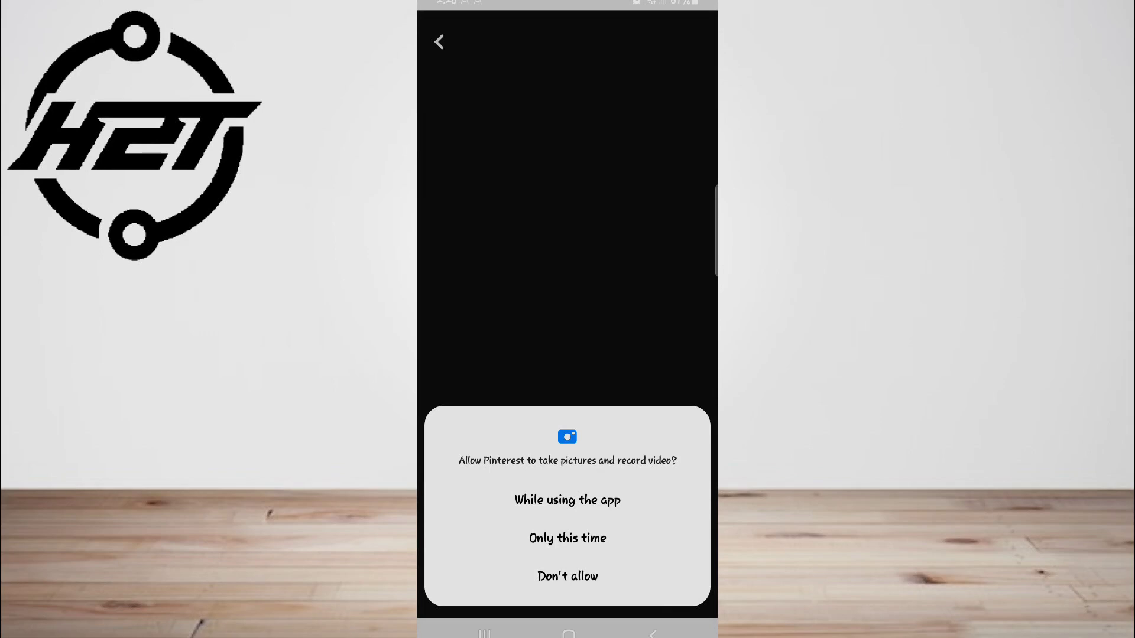
# Answer the camera permission request and return to the home screen
pyautogui.click(568, 500)
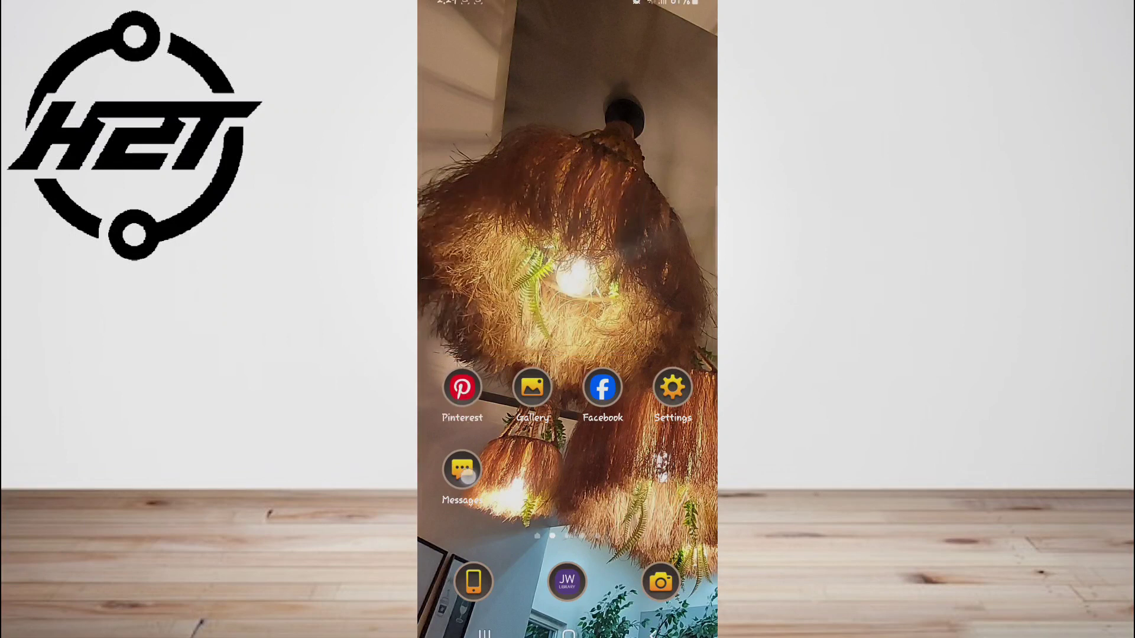
# Move Messages back to the first slot and reopen Pinterest's shortcut menu
pyautogui.moveTo(462, 468); pyautogui.dragTo(481, 352)
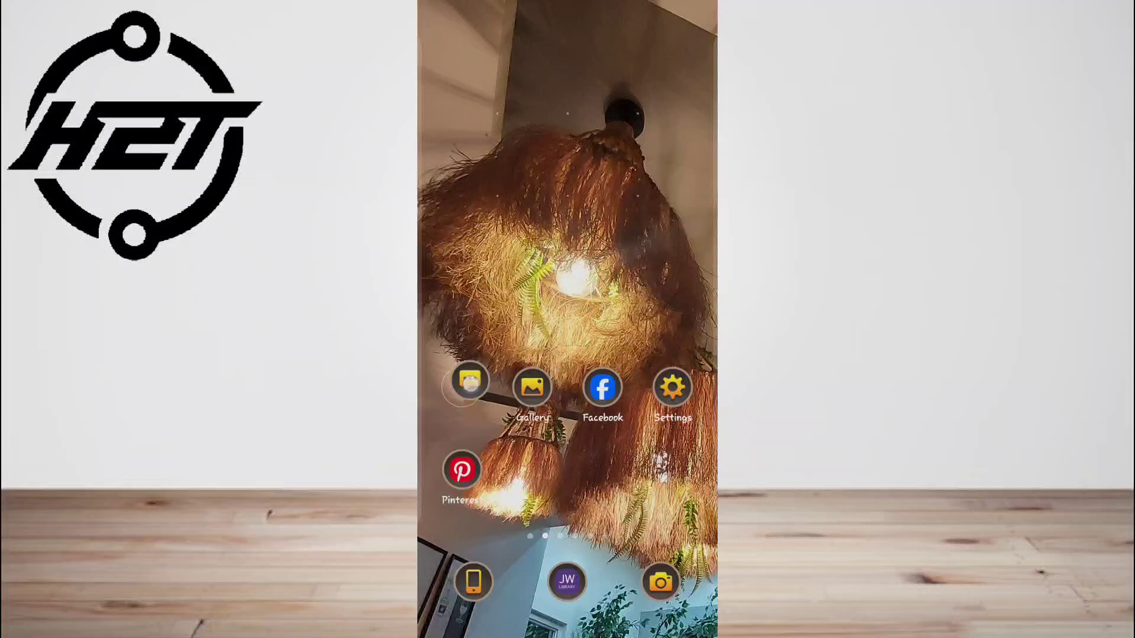
pyautogui.click(461, 469)
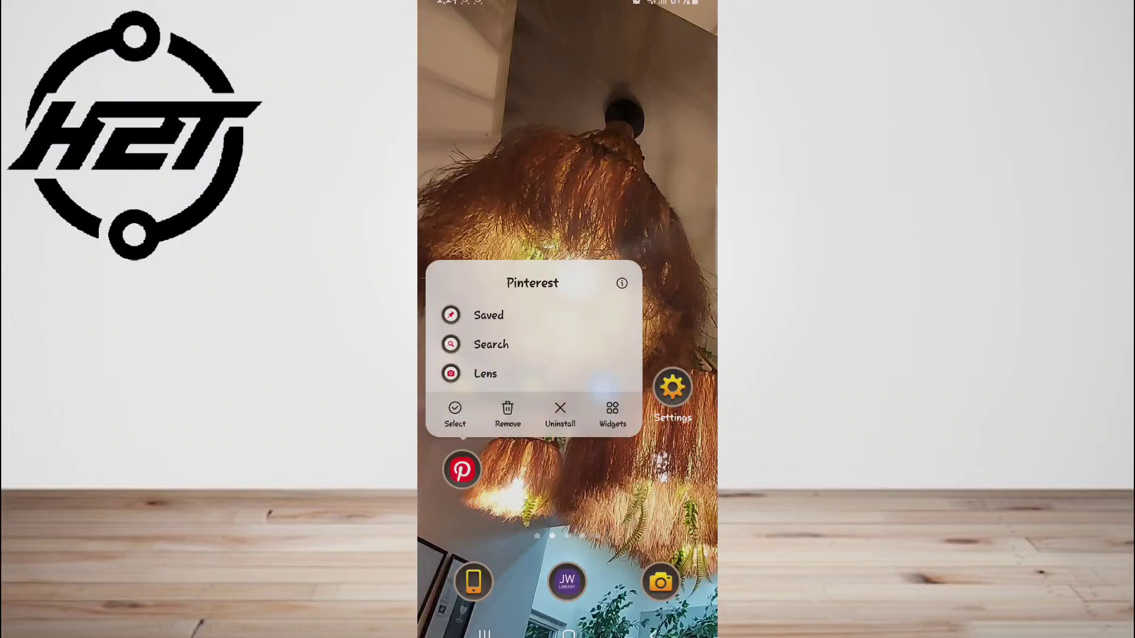
# Browse Pinterest's widgets and select the 6-Pins 4×2 home feed widget
pyautogui.click(612, 412)
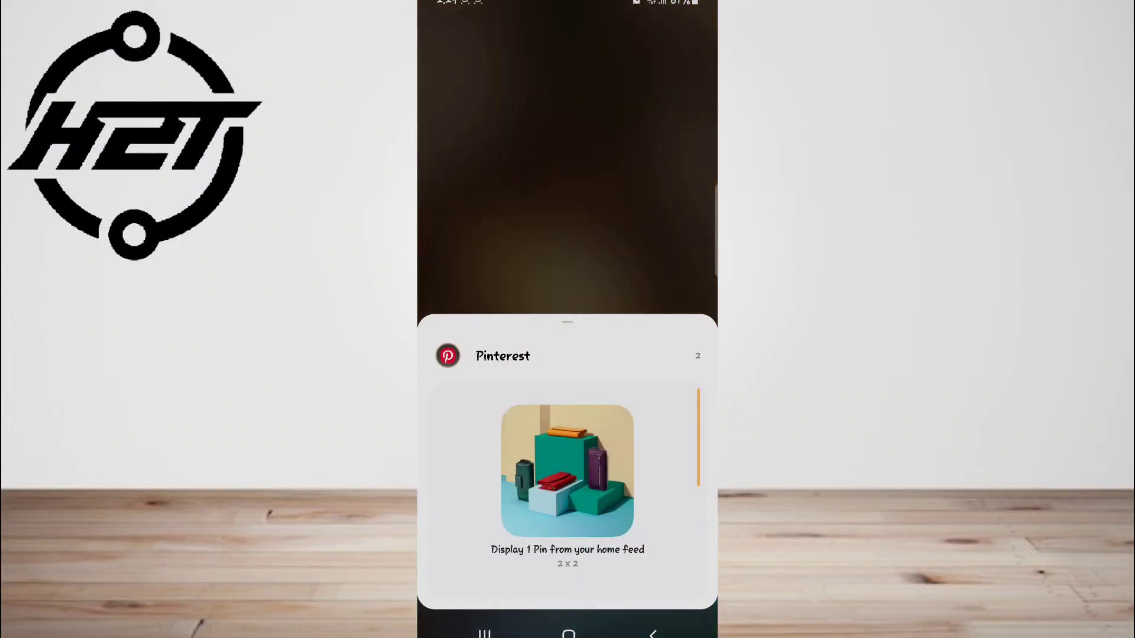
pyautogui.scroll(-3)
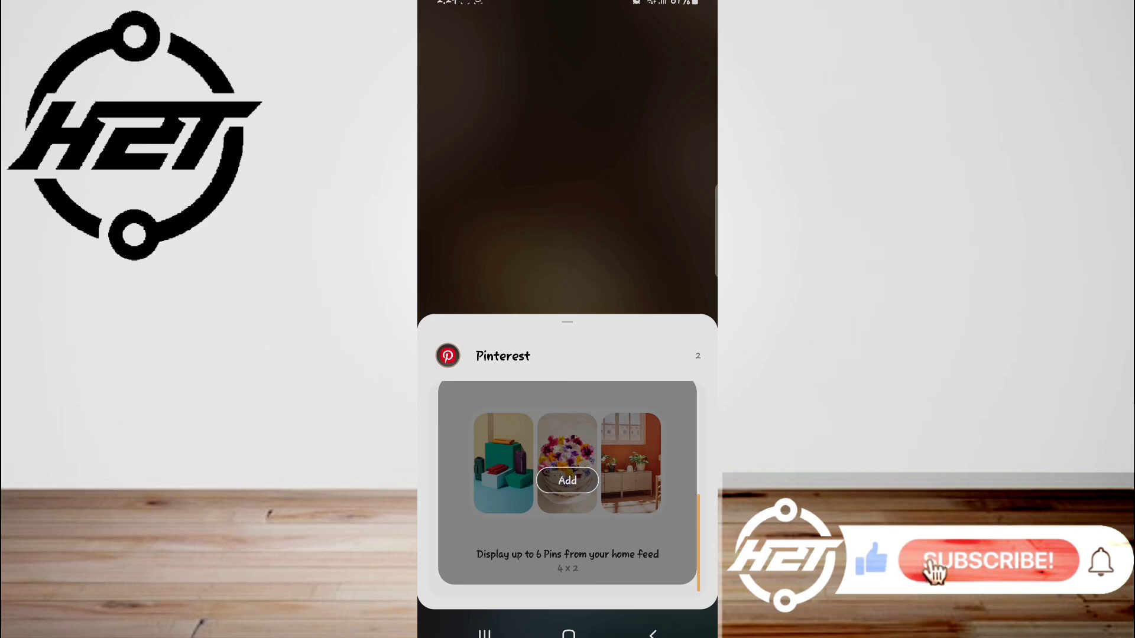
pyautogui.click(988, 560)
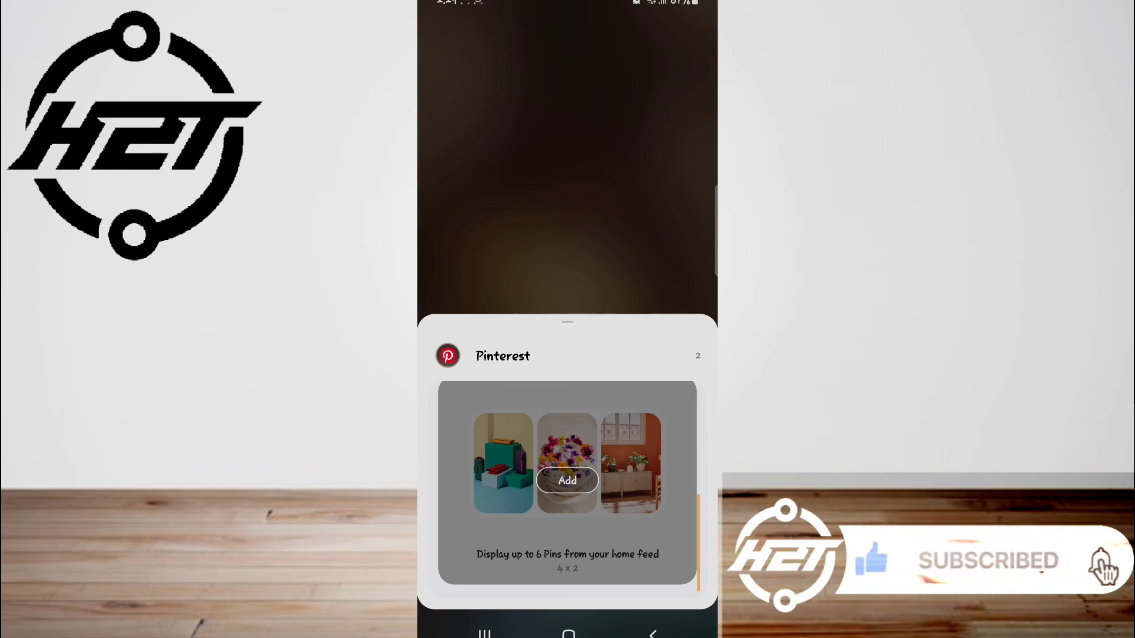